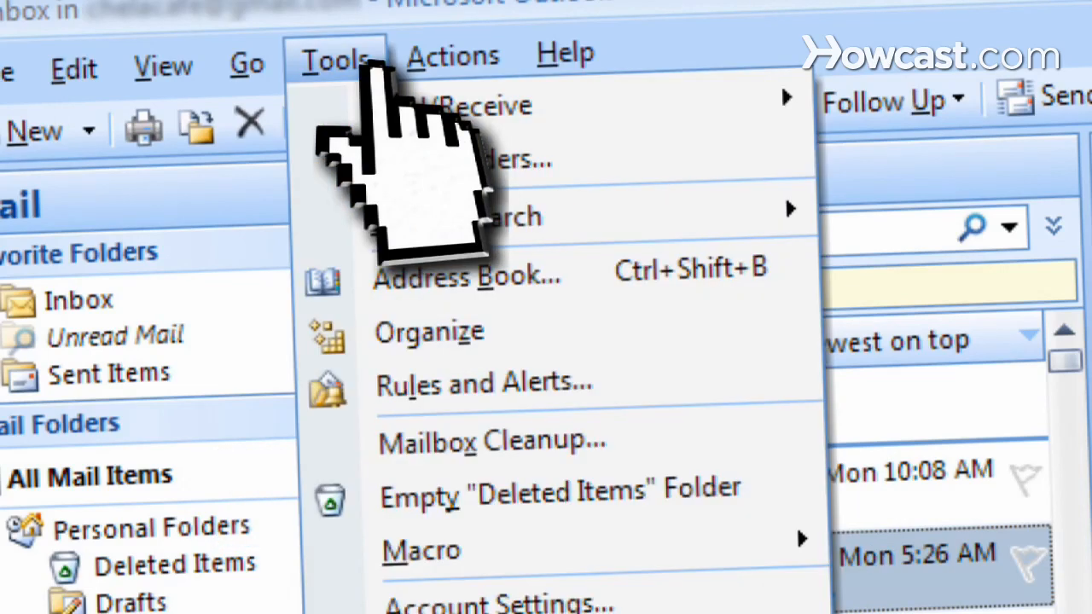
pyautogui.moveTo(481, 384)
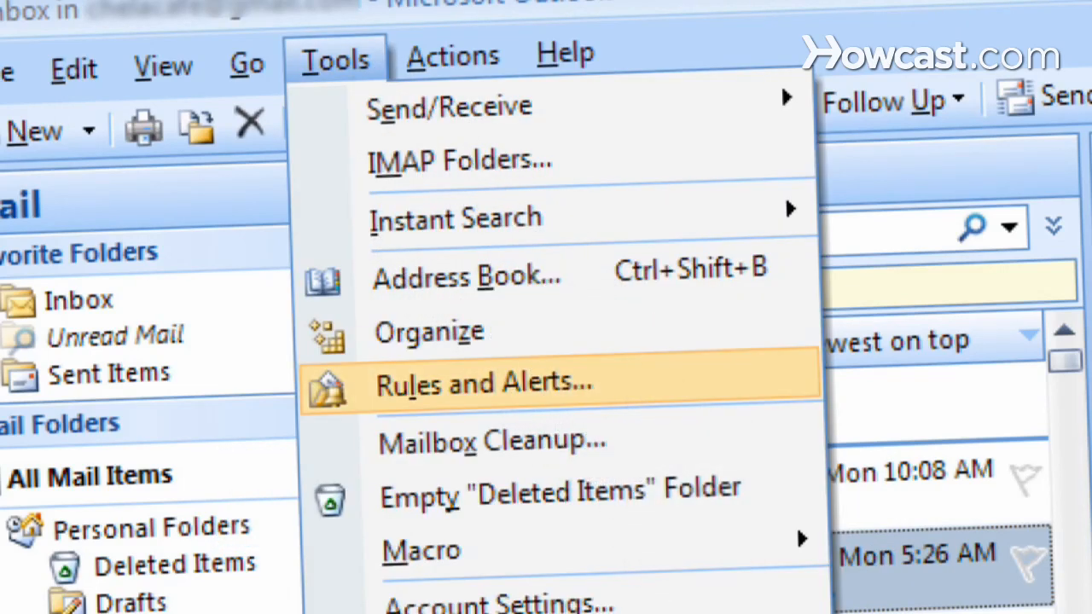
# Step: Open Rules and Alerts from the Tools menu
pyautogui.click(481, 383)
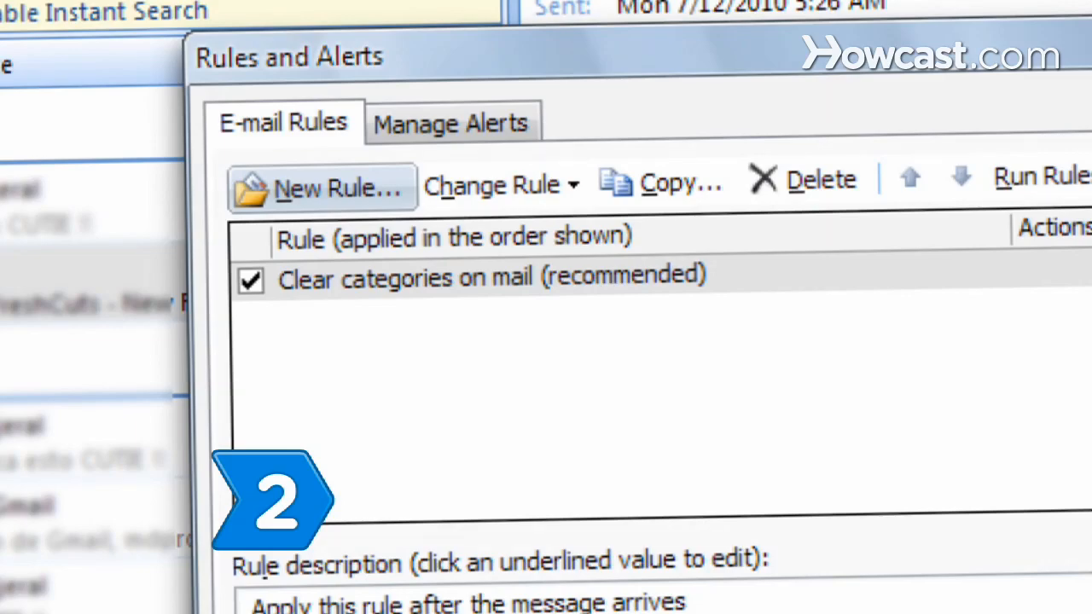
pyautogui.moveTo(401, 256)
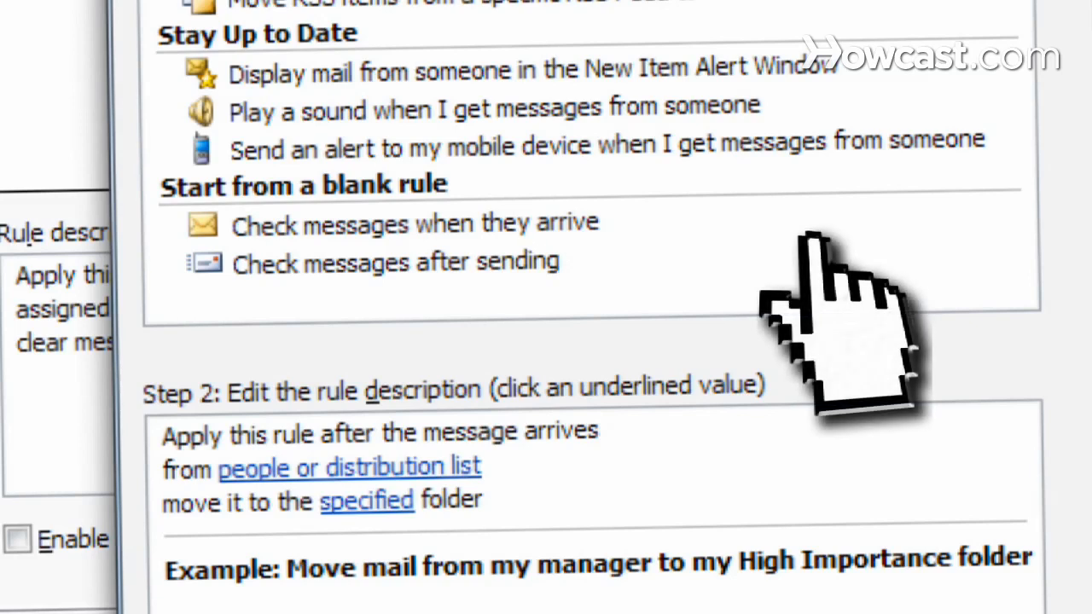
pyautogui.moveTo(631, 281)
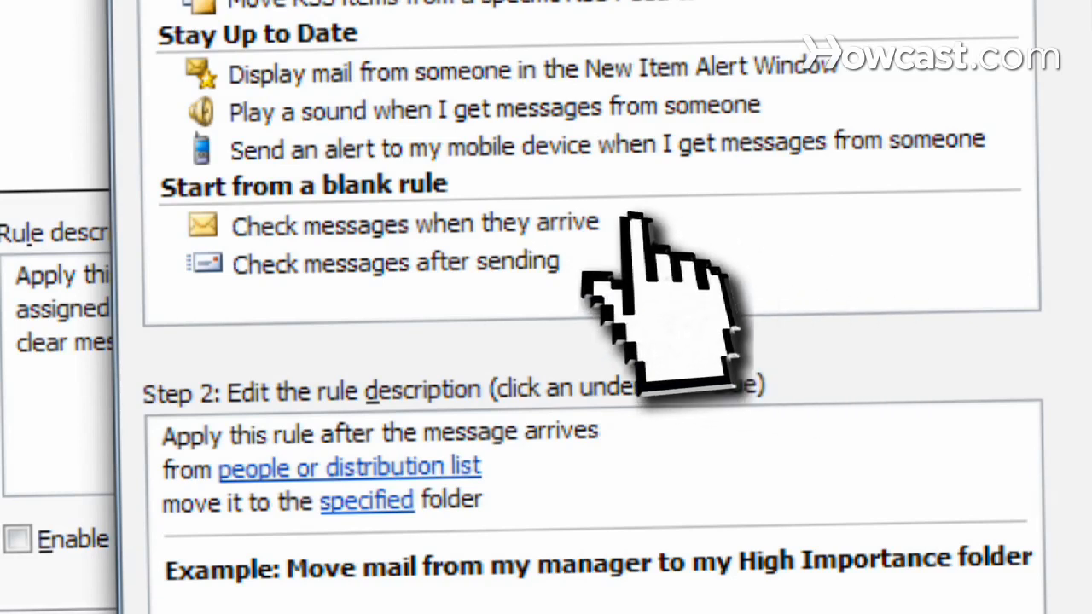
# Step: Start a blank rule that checks messages when they arrive and continue to conditions
pyautogui.click(414, 224)
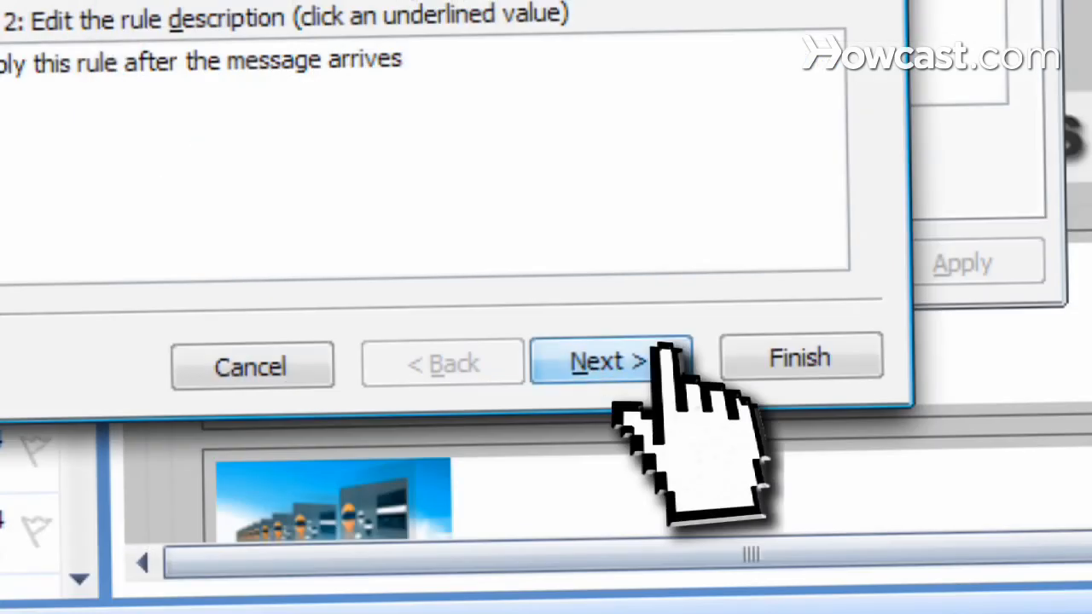
pyautogui.click(597, 360)
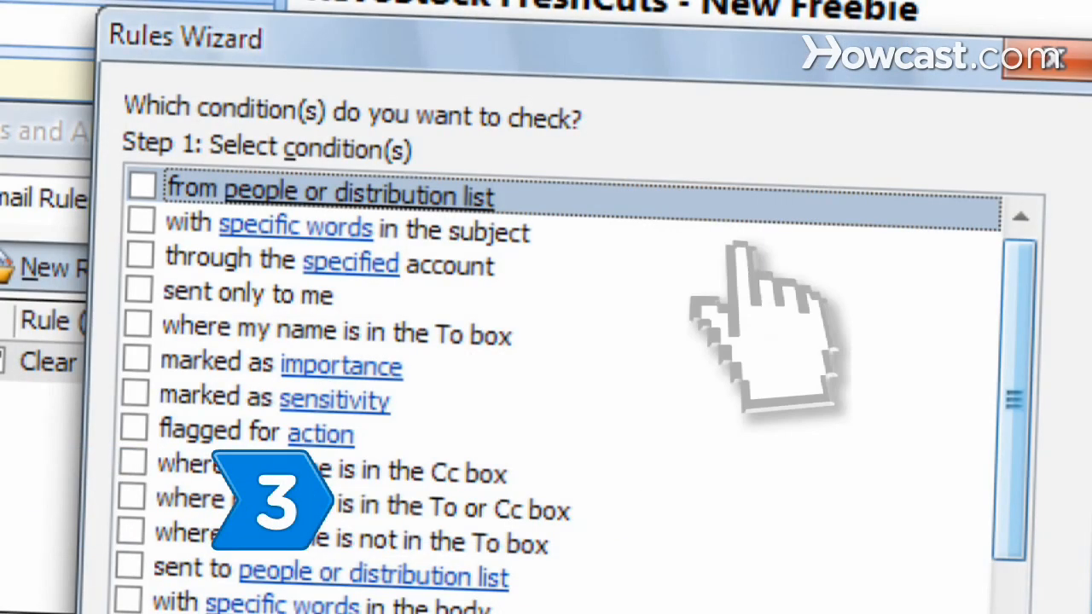
# Step: Add the 'through the specified account' condition and open the account choice
pyautogui.click(139, 257)
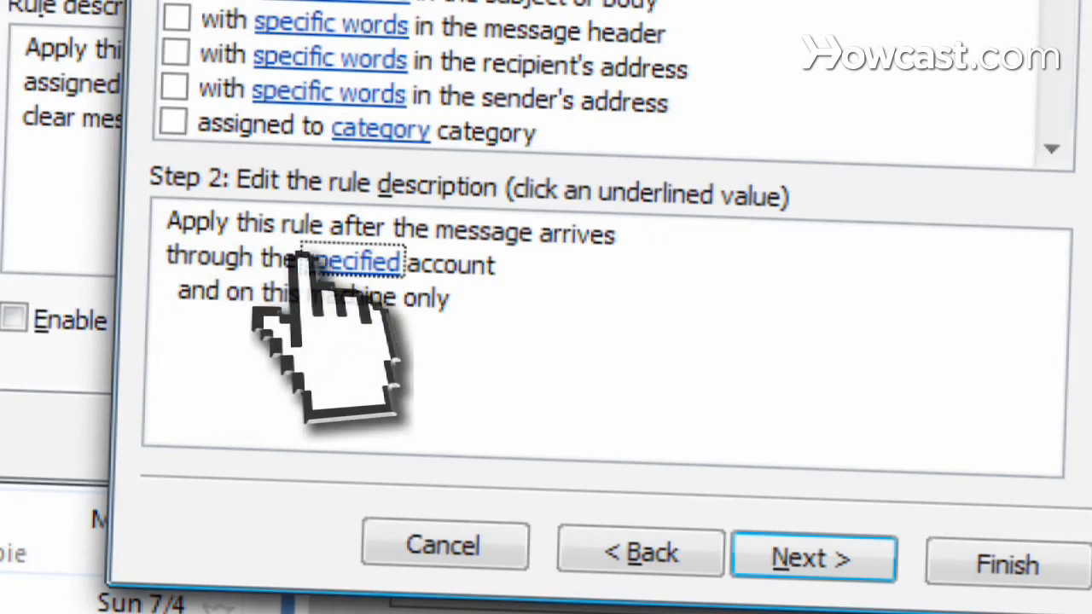
pyautogui.click(356, 261)
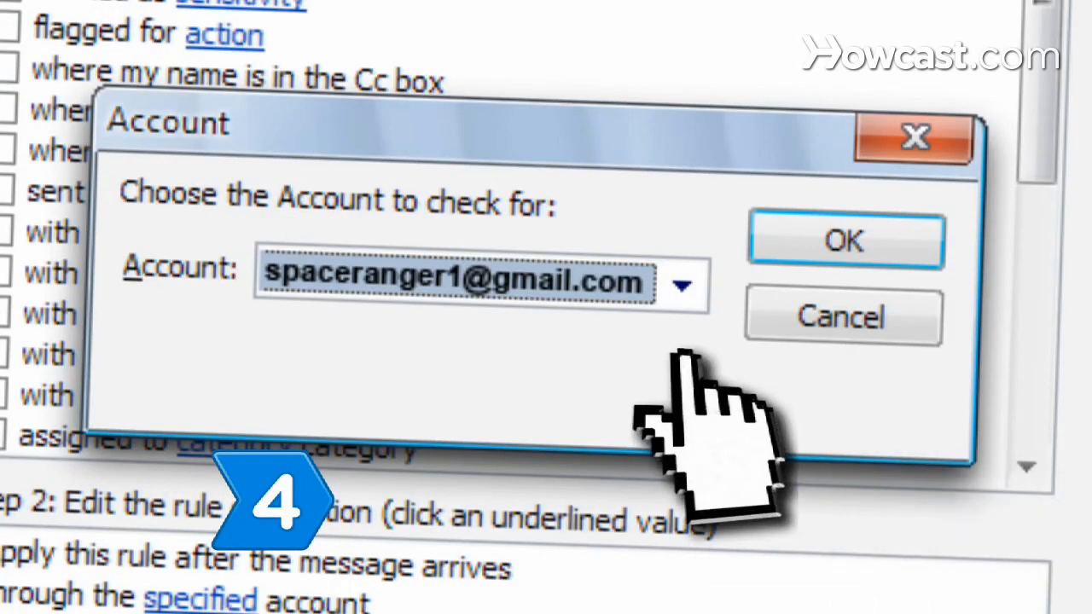
# Step: Confirm the chosen account and continue to the rule's actions
pyautogui.click(682, 286)
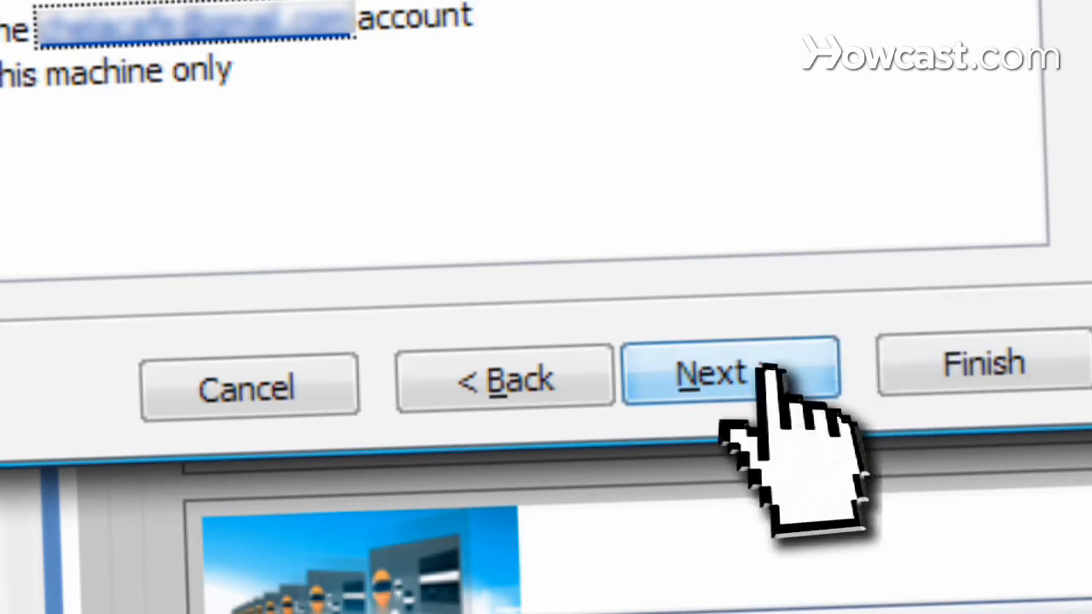
pyautogui.click(729, 371)
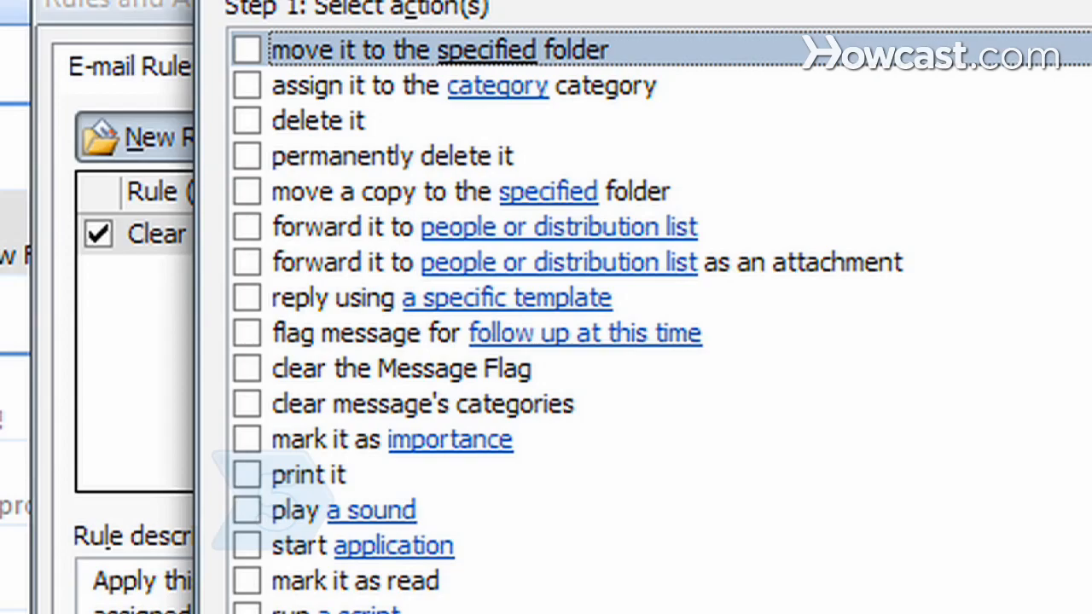
# Step: Tick the 'forward it to people or distribution list' action
pyautogui.click(243, 228)
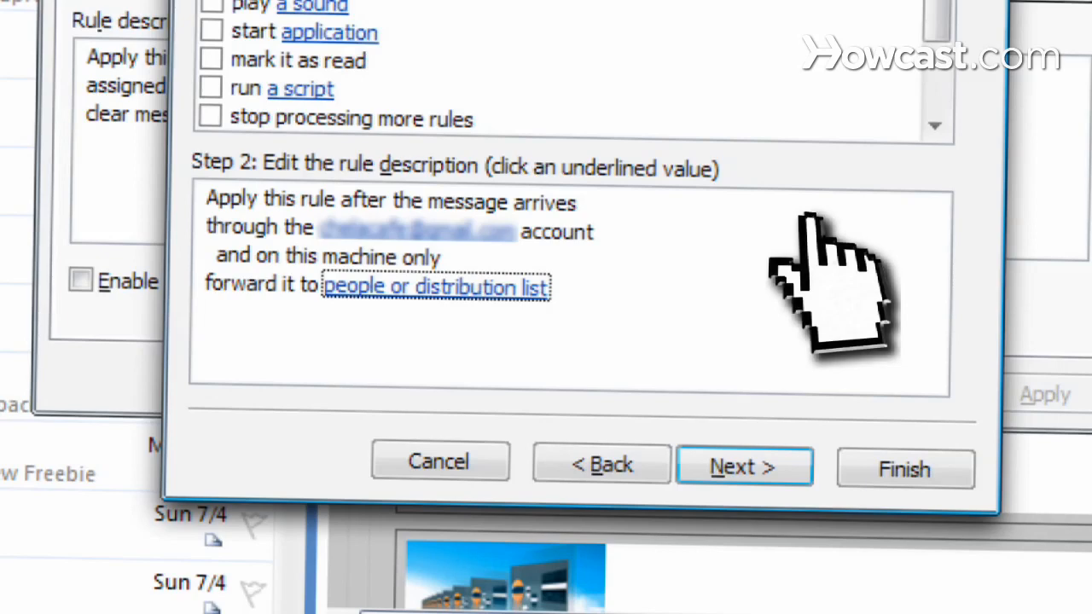
# Step: Set 'Gmail Account' as the forwarding recipient
pyautogui.click(435, 287)
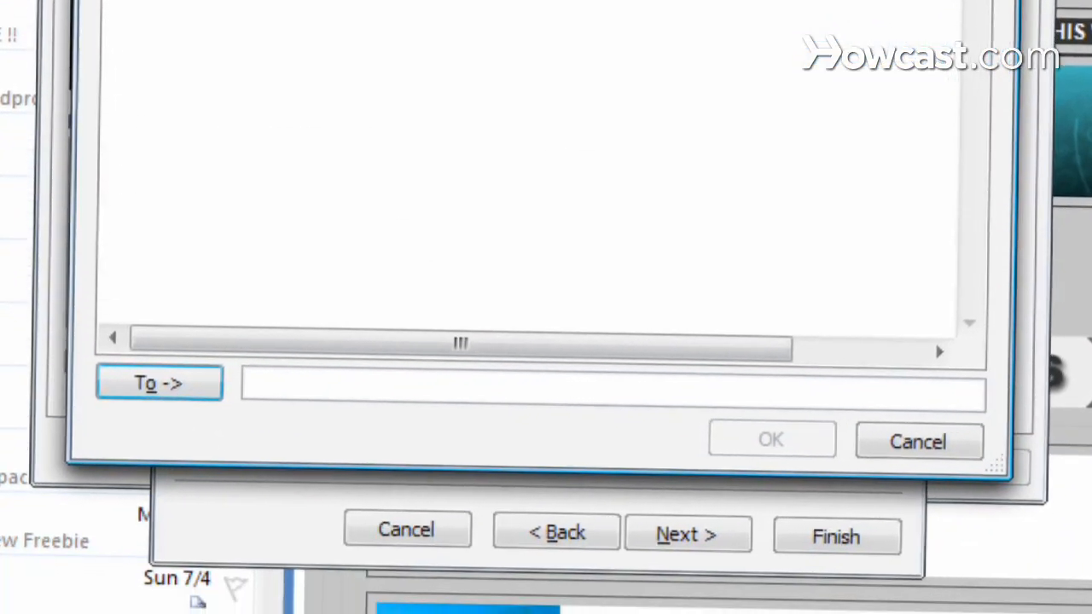
pyautogui.write('Gmail Account')
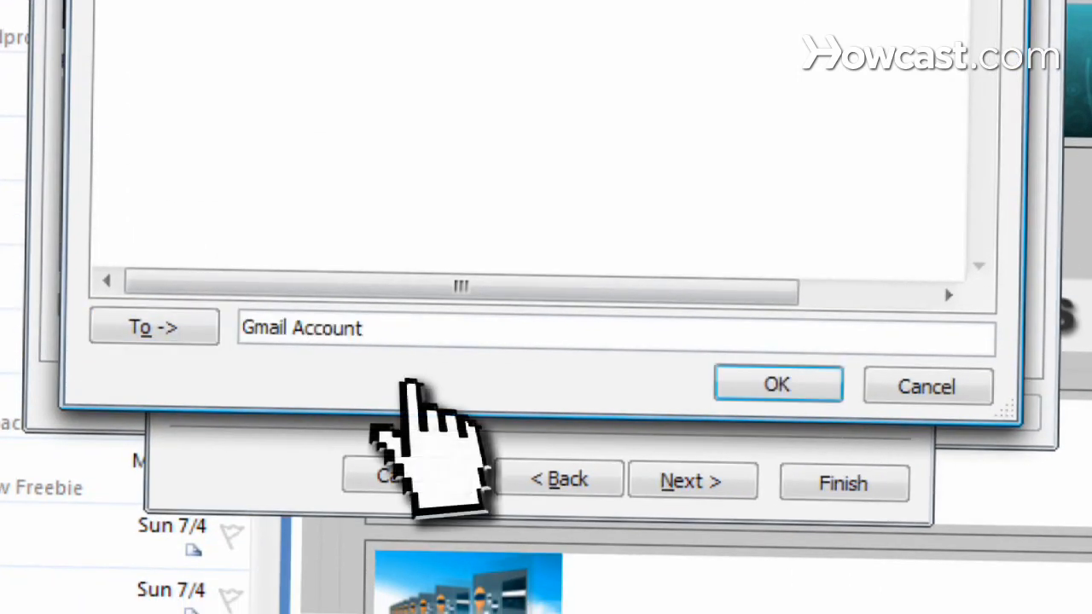
pyautogui.click(776, 384)
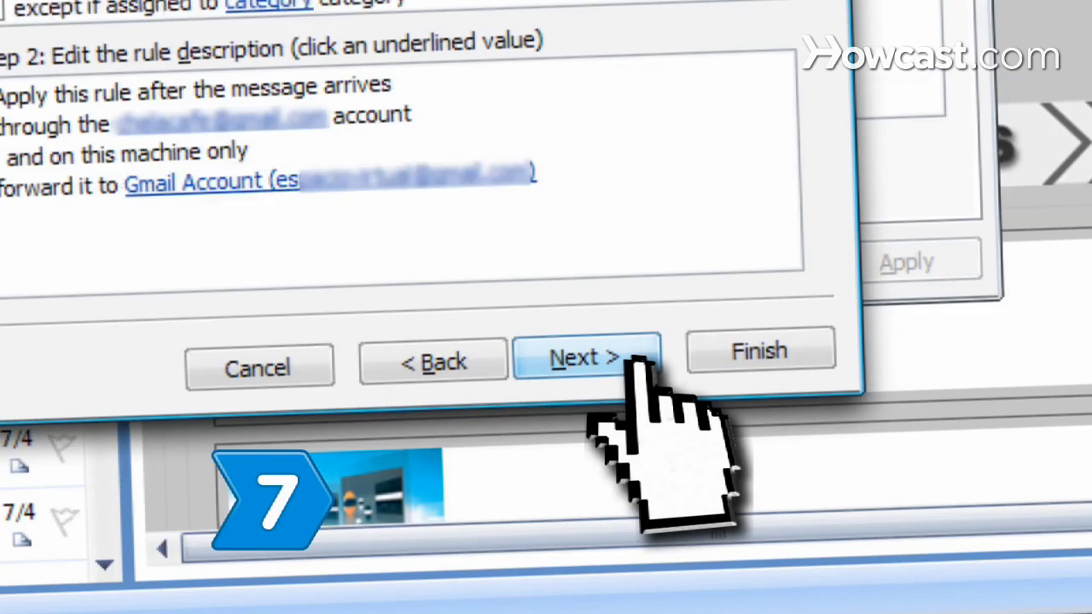
# Step: Advance to the final wizard page and review the 'Redirected email' rule name and options
pyautogui.click(583, 356)
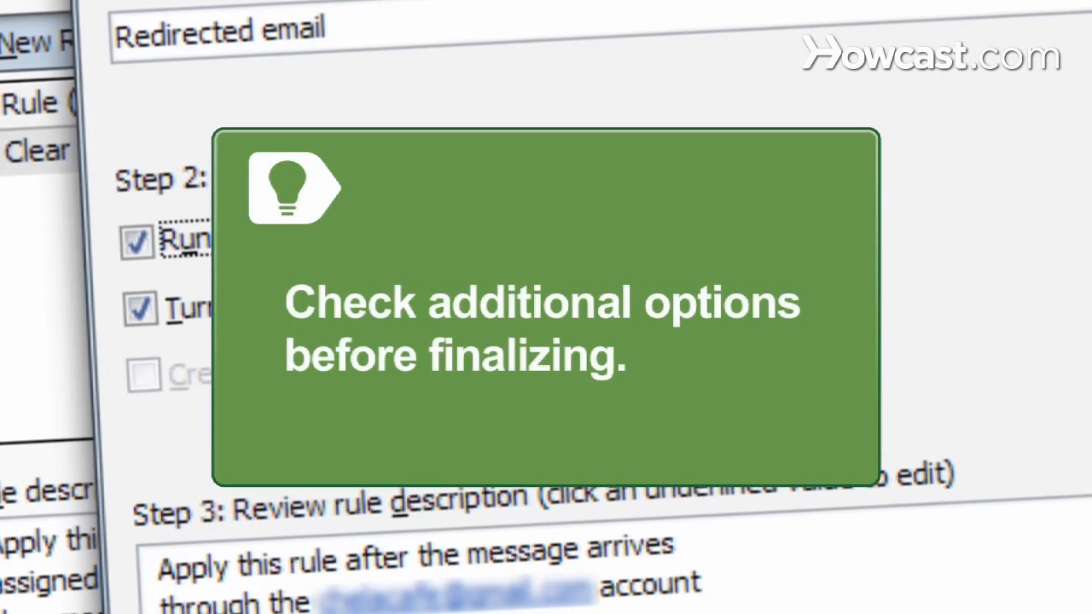
pyautogui.scroll(-3)
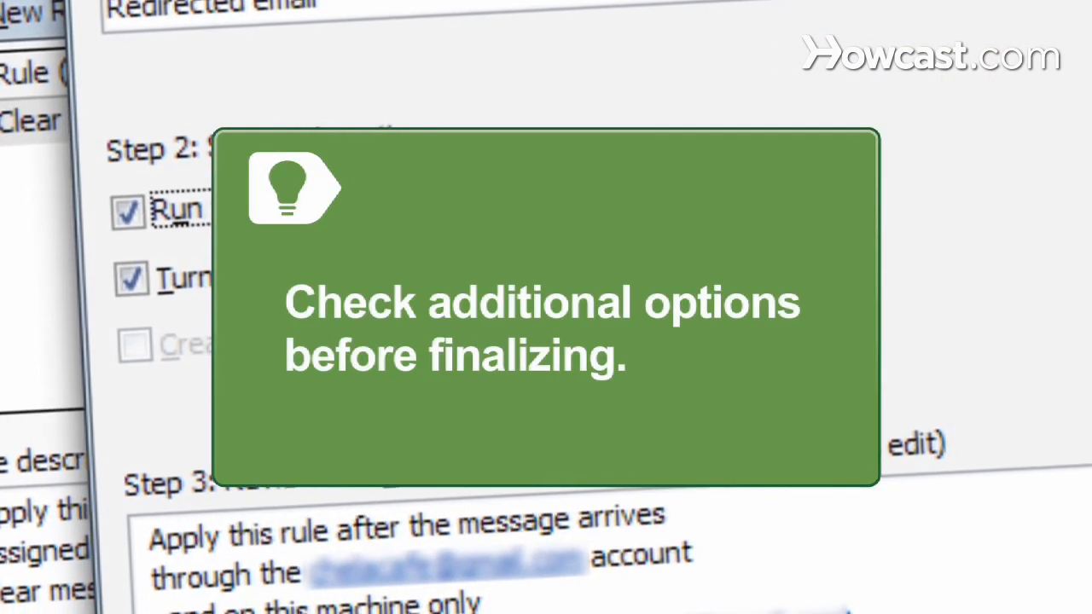